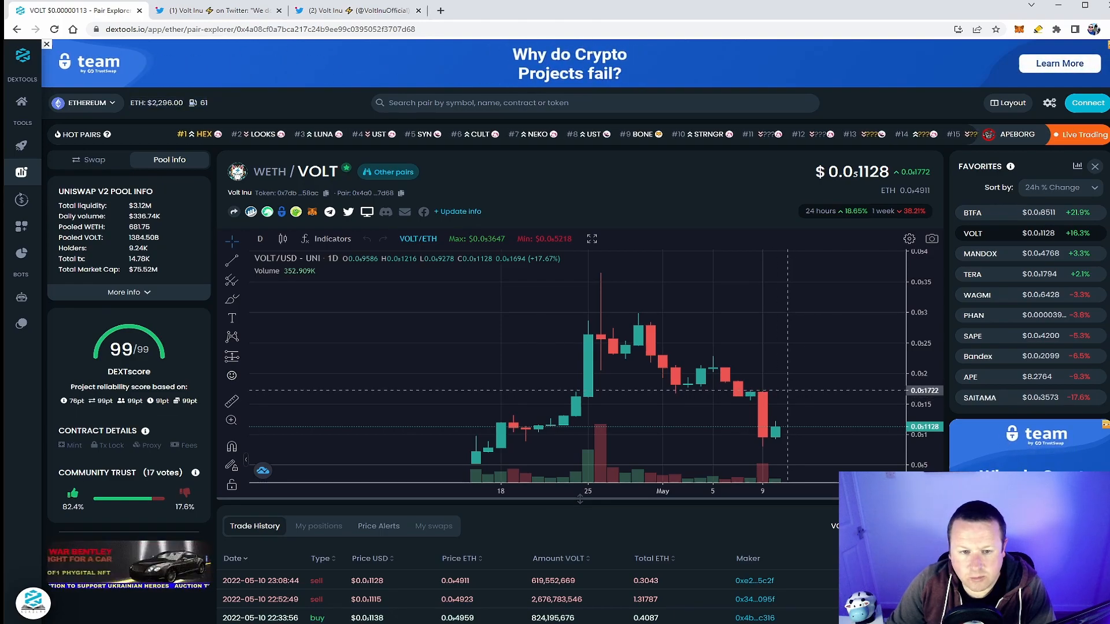
{"action": "mouse_move", "coordinate": [813, 410]}
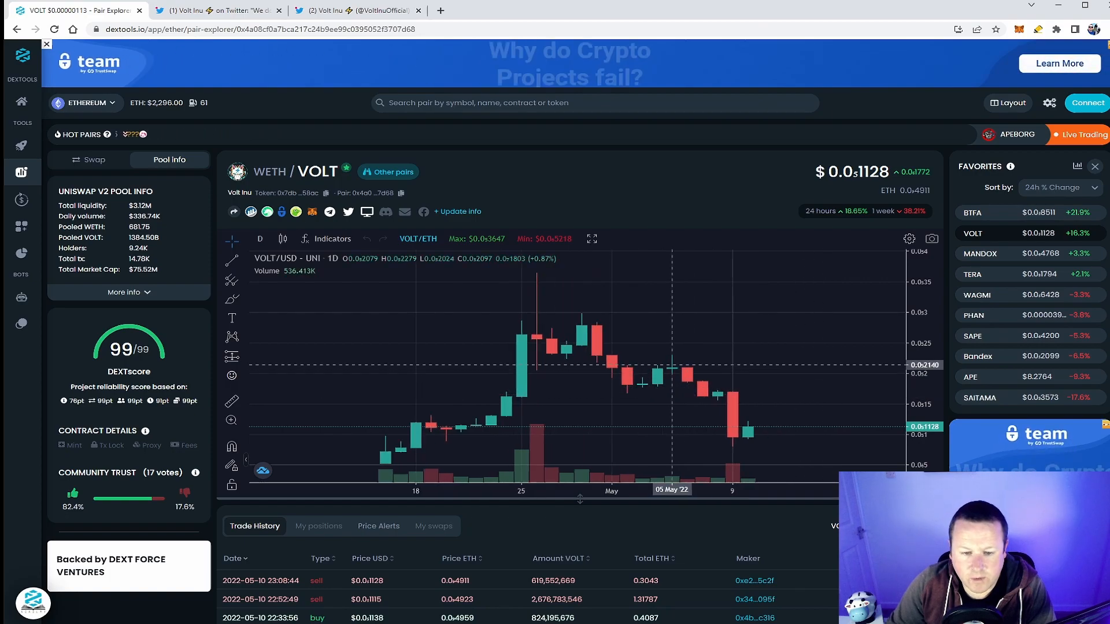
{"action": "mouse_move", "coordinate": [671, 365]}
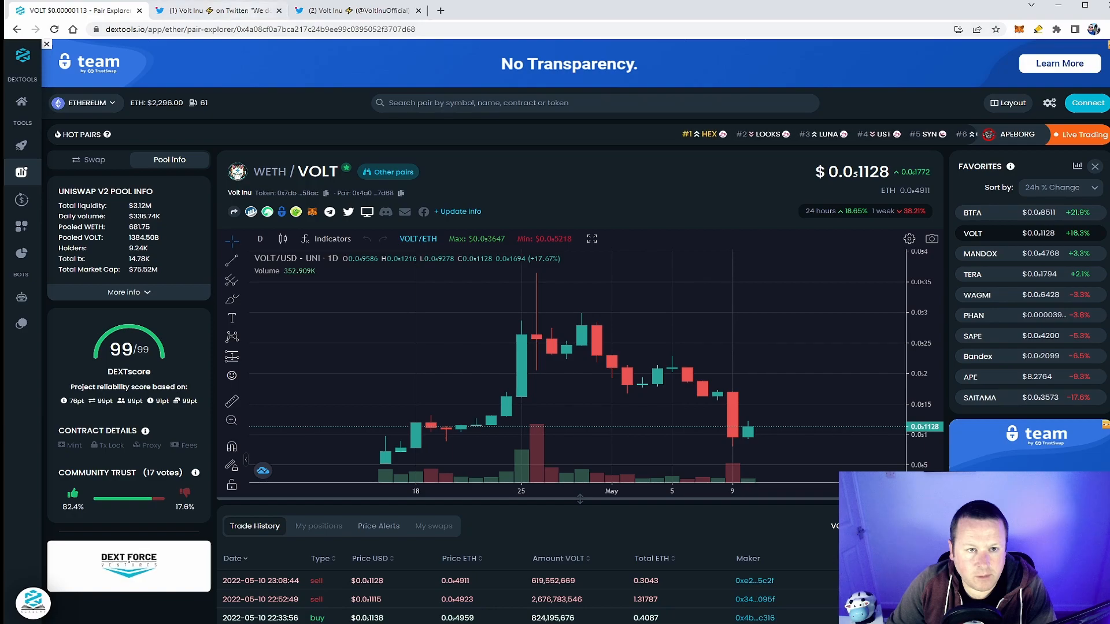
Bring up Volt Inu's $1M VOLT burn tweet and play its embedded video clip
{"action": "left_click", "coordinate": [216, 9]}
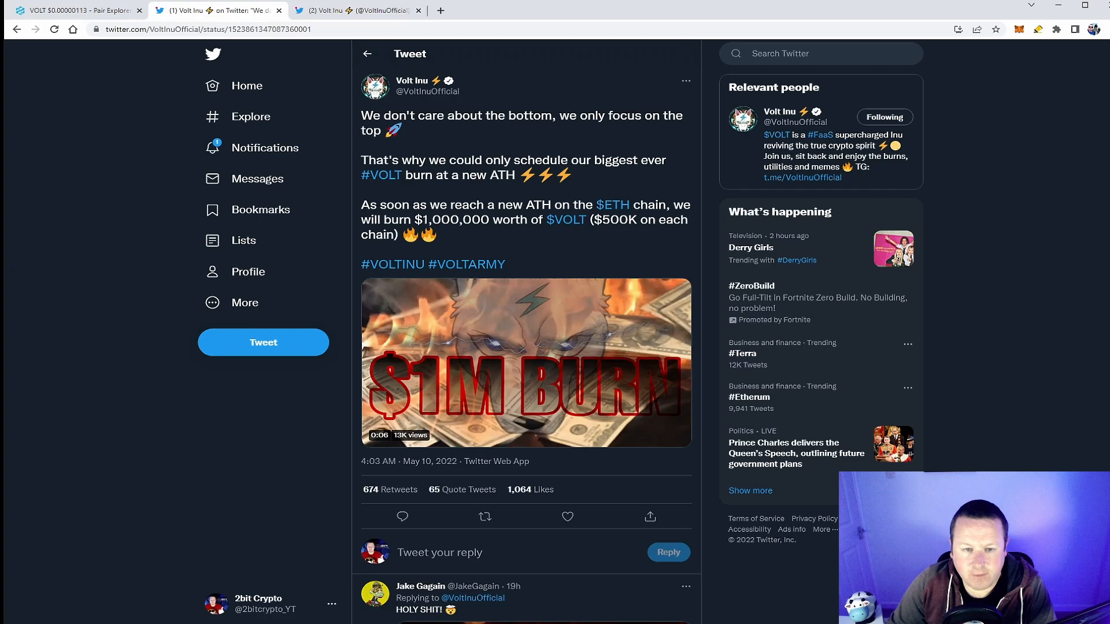
{"action": "left_click", "coordinate": [526, 362]}
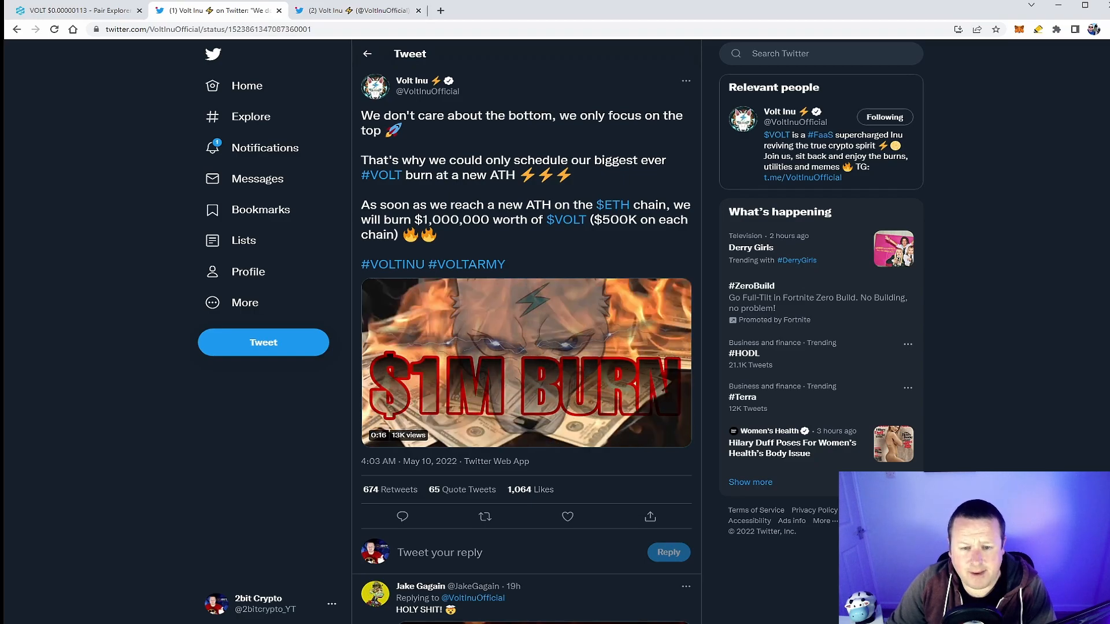
Return to the DEXTools VOLT/WETH daily chart and check early-May candle values
{"action": "left_click", "coordinate": [74, 9]}
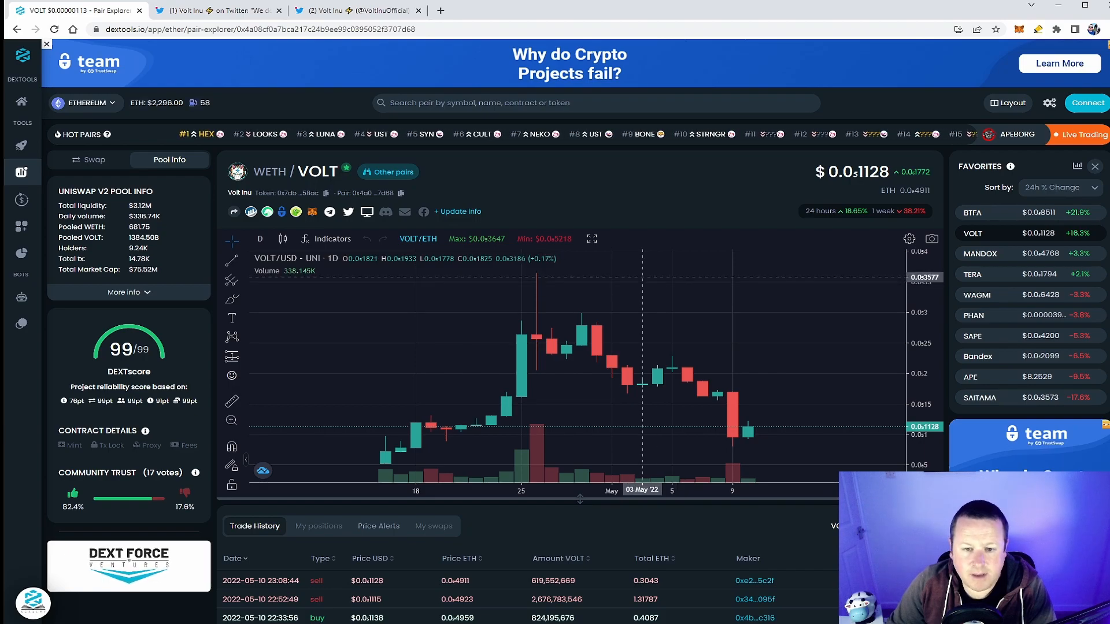
{"action": "mouse_move", "coordinate": [747, 417]}
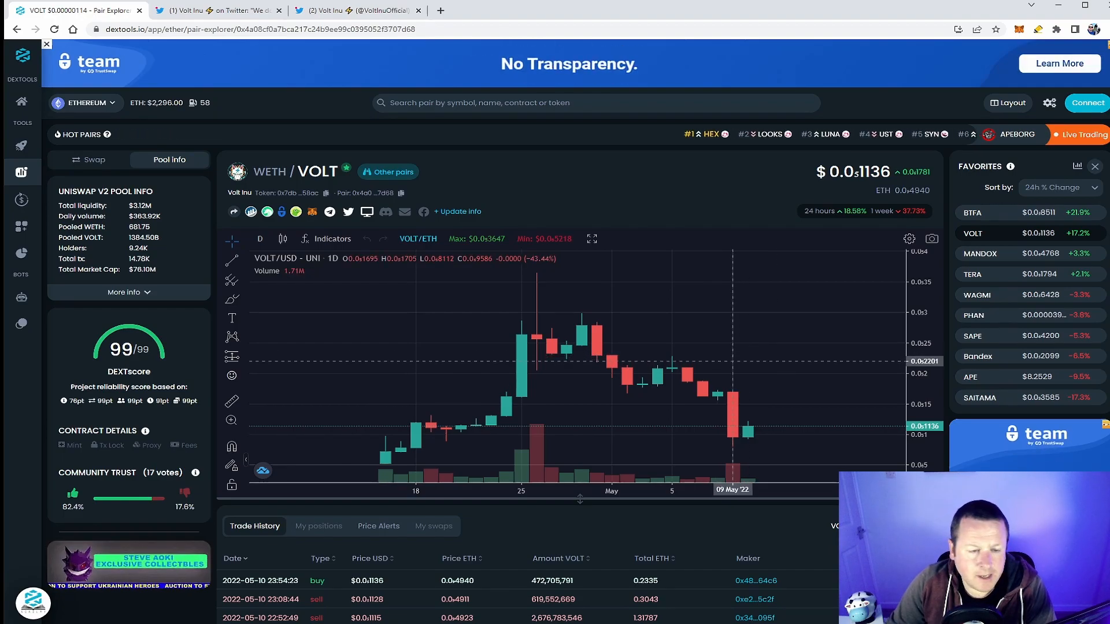
{"action": "mouse_move", "coordinate": [738, 354]}
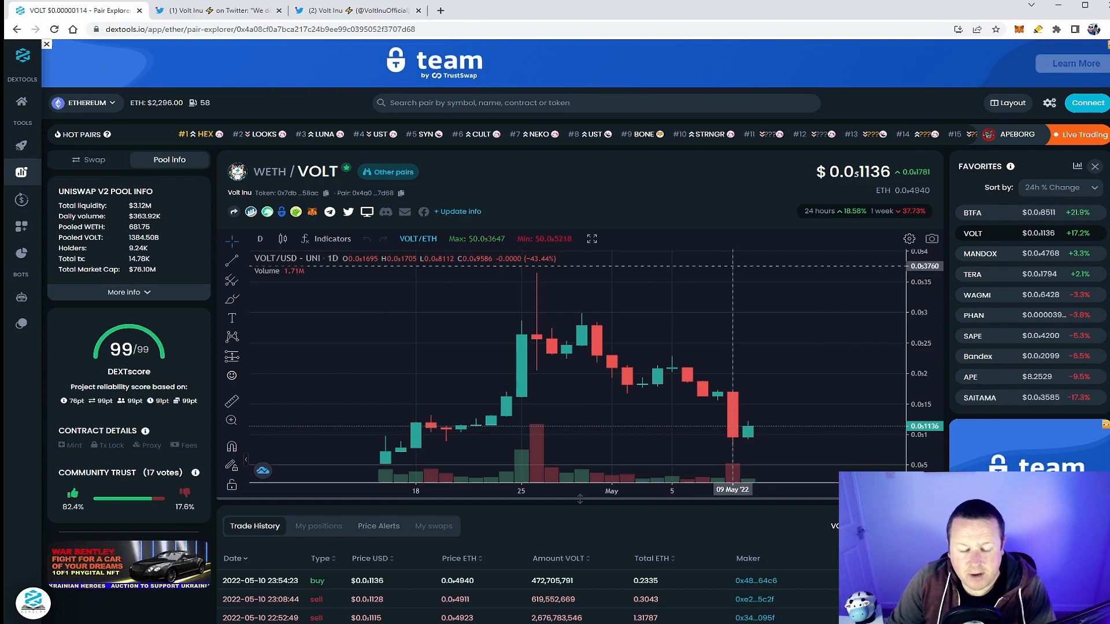
{"action": "mouse_move", "coordinate": [687, 291]}
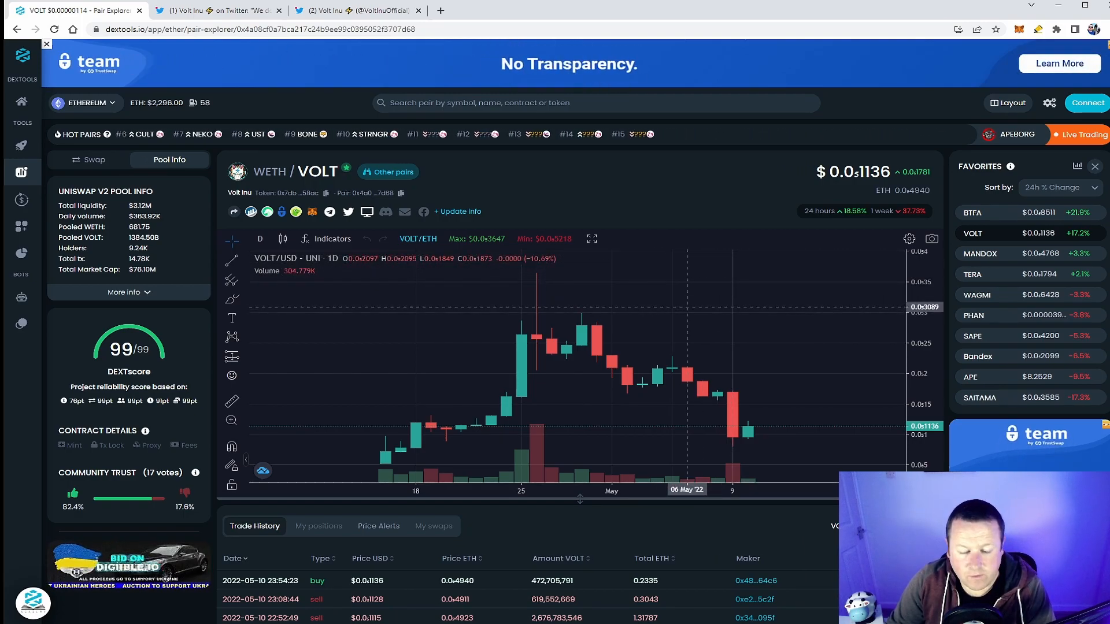
{"action": "mouse_move", "coordinate": [671, 311]}
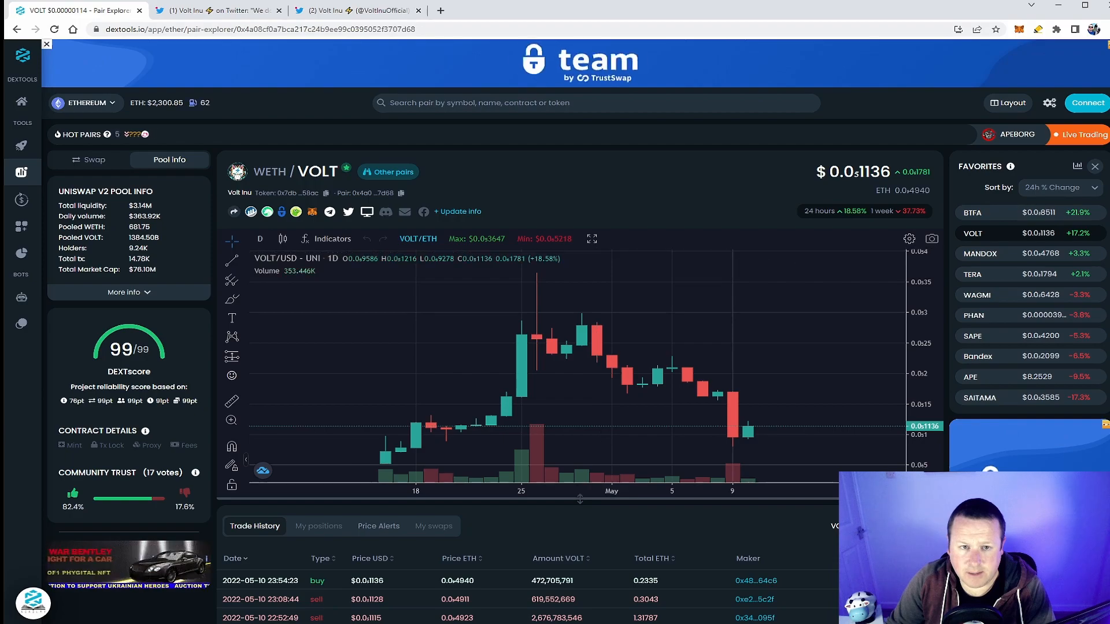
Look through the replies under the $1M burn tweet, ending back at the tweet itself
{"action": "left_click", "coordinate": [215, 10]}
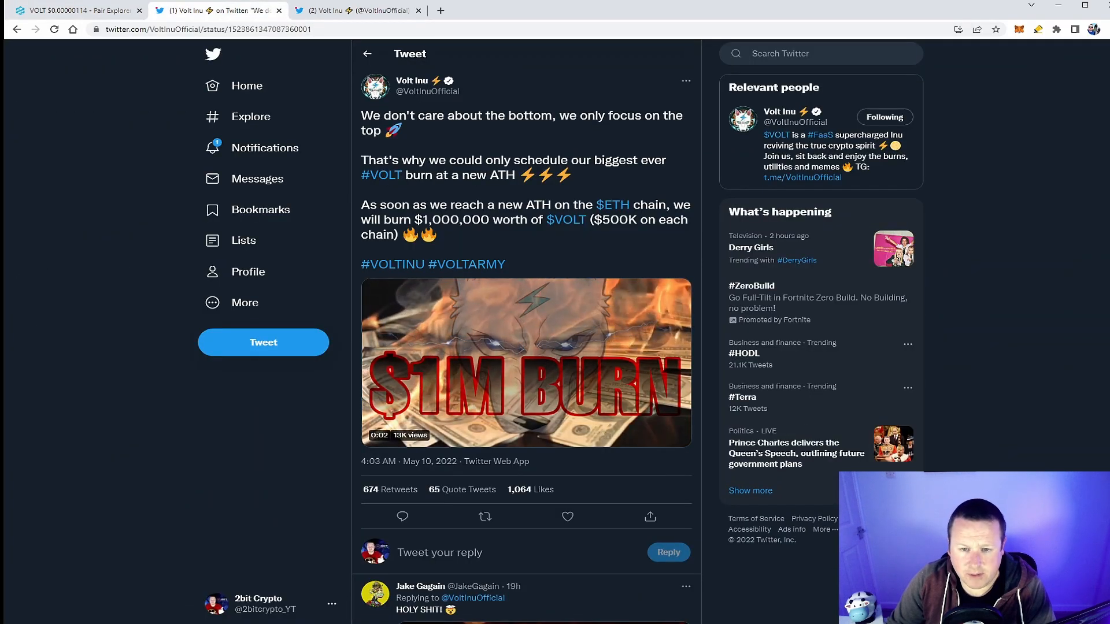
{"action": "scroll", "scroll_direction": "down", "scroll_amount": 3}
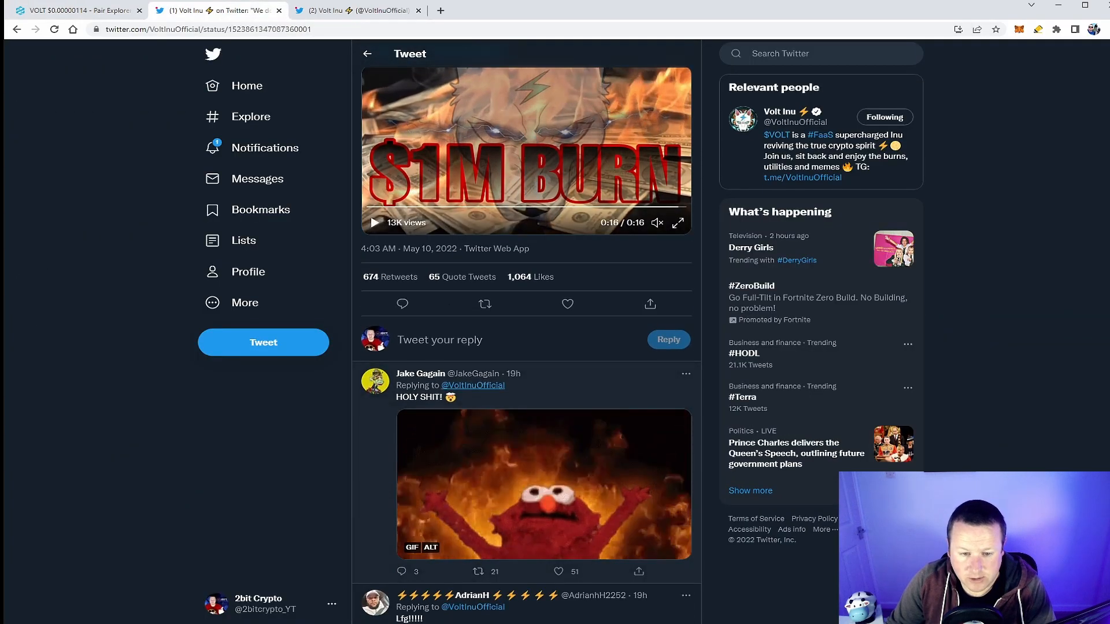
{"action": "scroll", "scroll_direction": "down", "scroll_amount": 3}
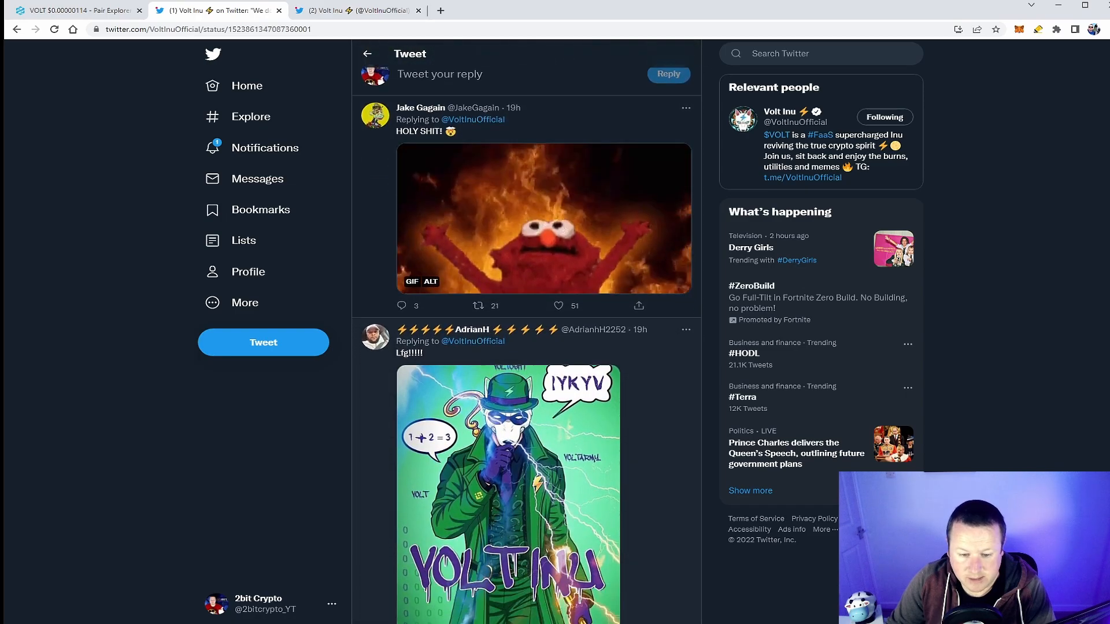
{"action": "scroll", "scroll_direction": "down", "scroll_amount": 3}
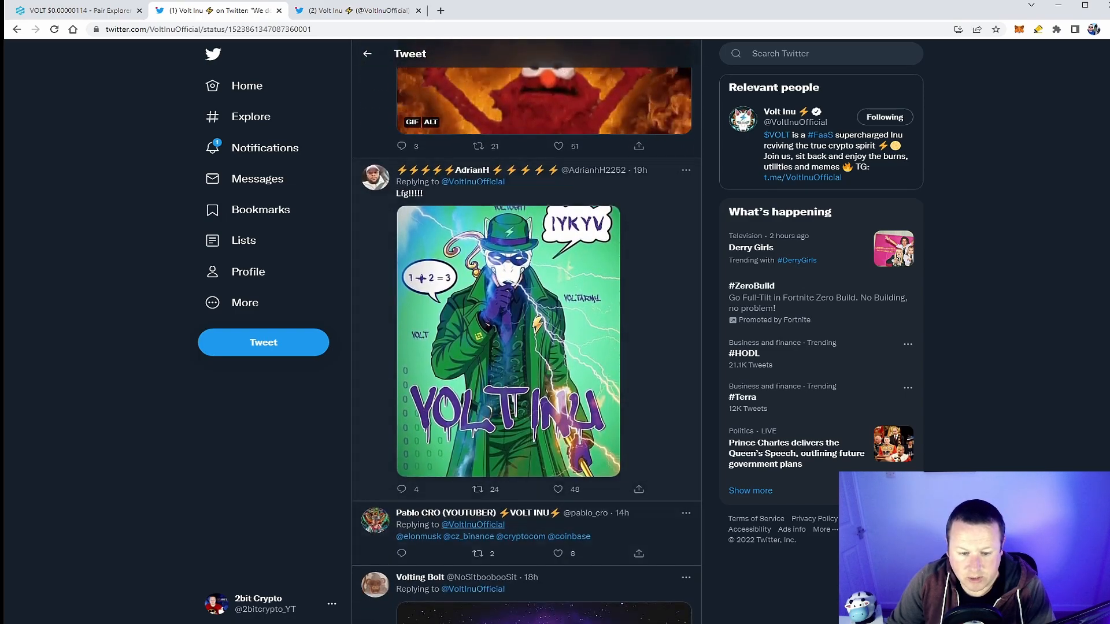
{"action": "scroll", "scroll_direction": "up", "scroll_amount": 3}
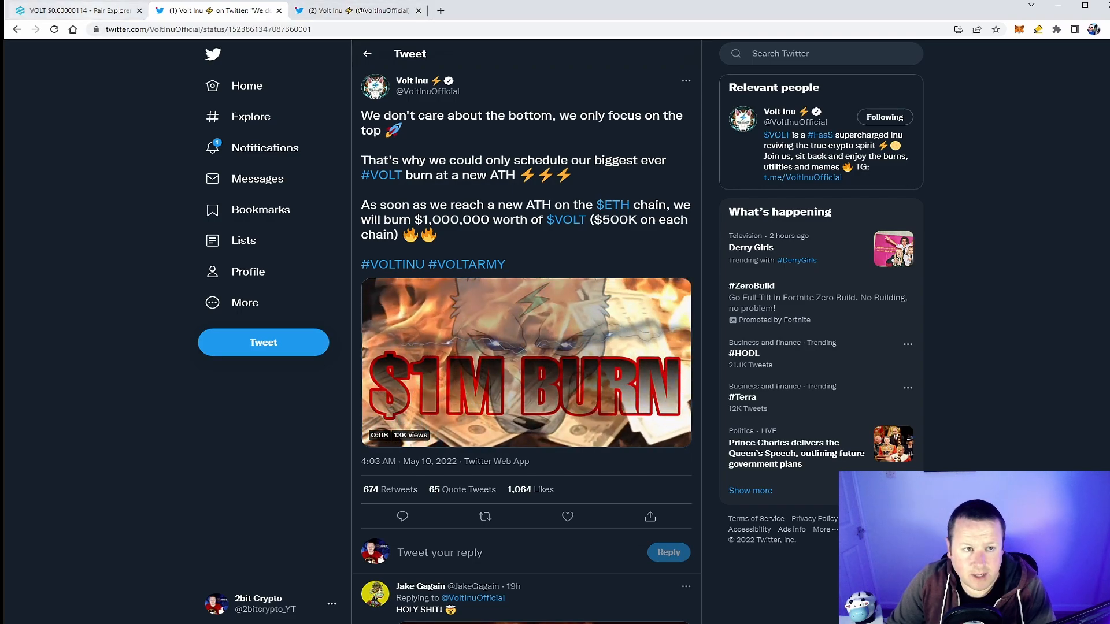
Review the VOLT/WETH chart once more, then show Bitrue's 'BTR Vote – Volt Inu V2' listing image
{"action": "left_click", "coordinate": [76, 10]}
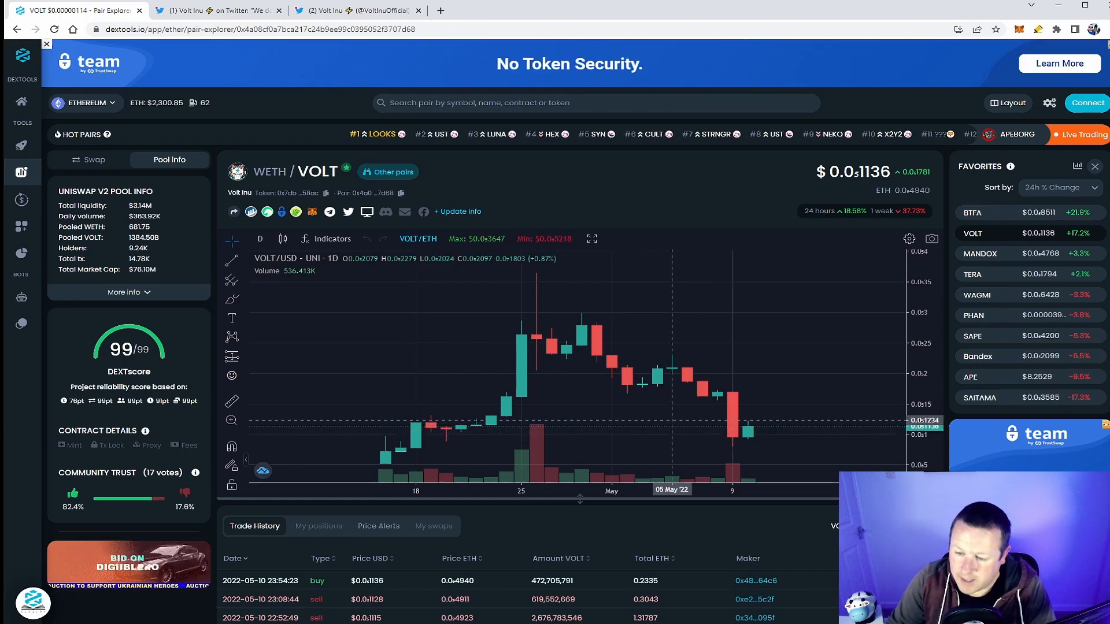
{"action": "mouse_move", "coordinate": [700, 424]}
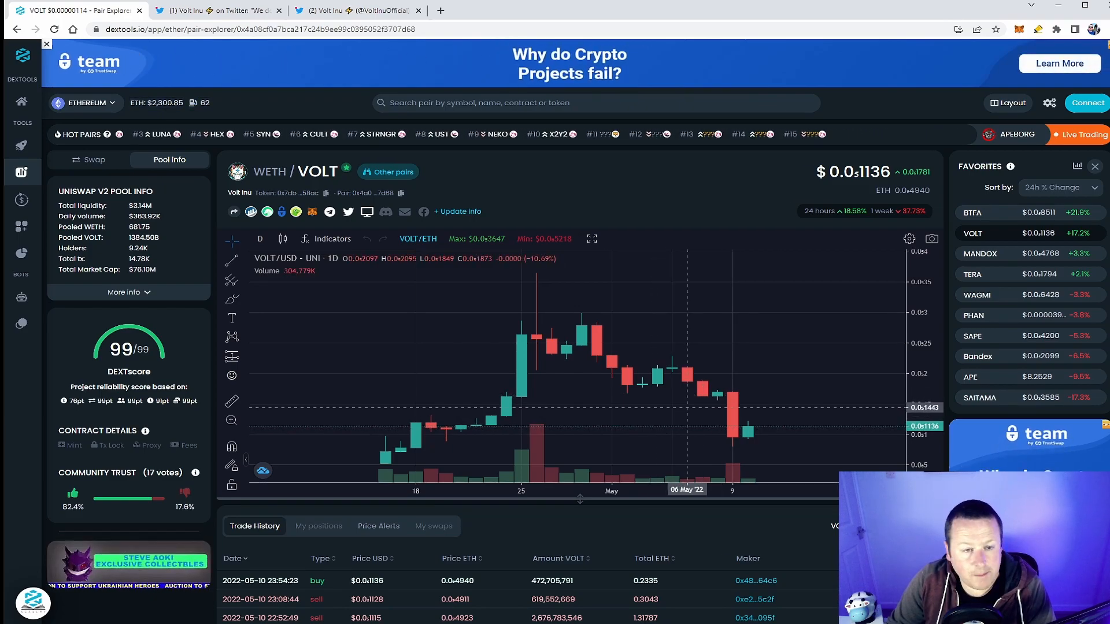
{"action": "mouse_move", "coordinate": [733, 404]}
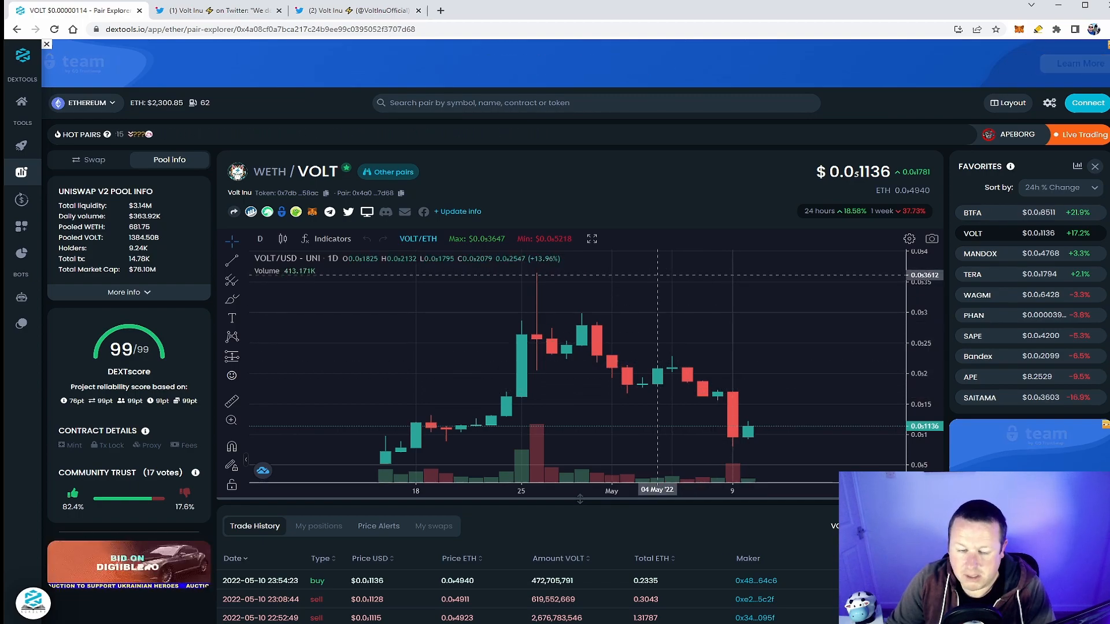
{"action": "left_click", "coordinate": [357, 10]}
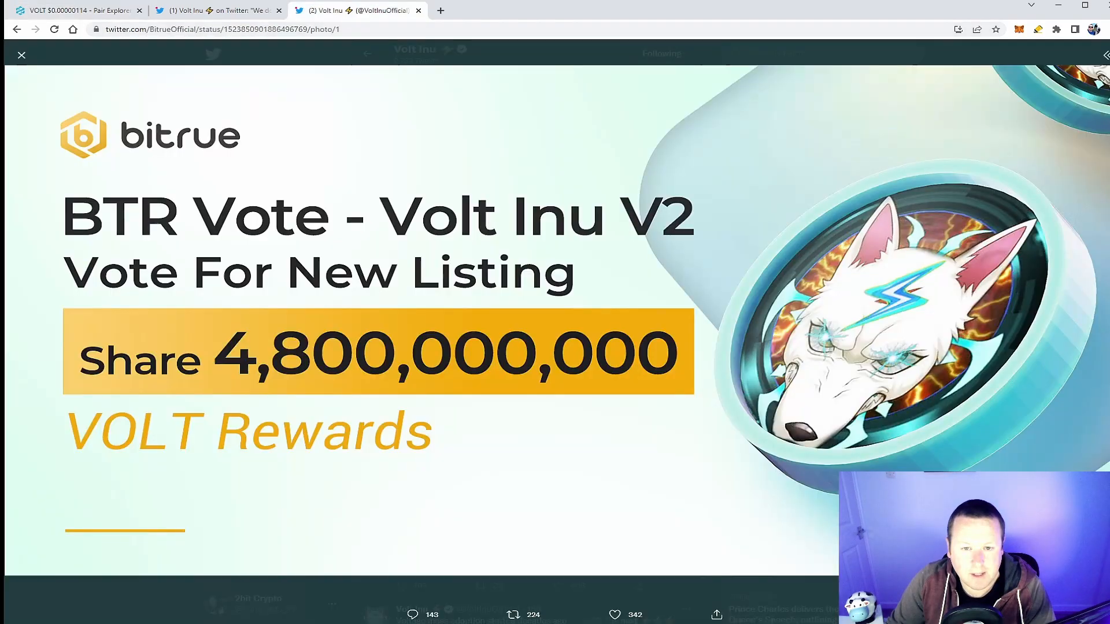